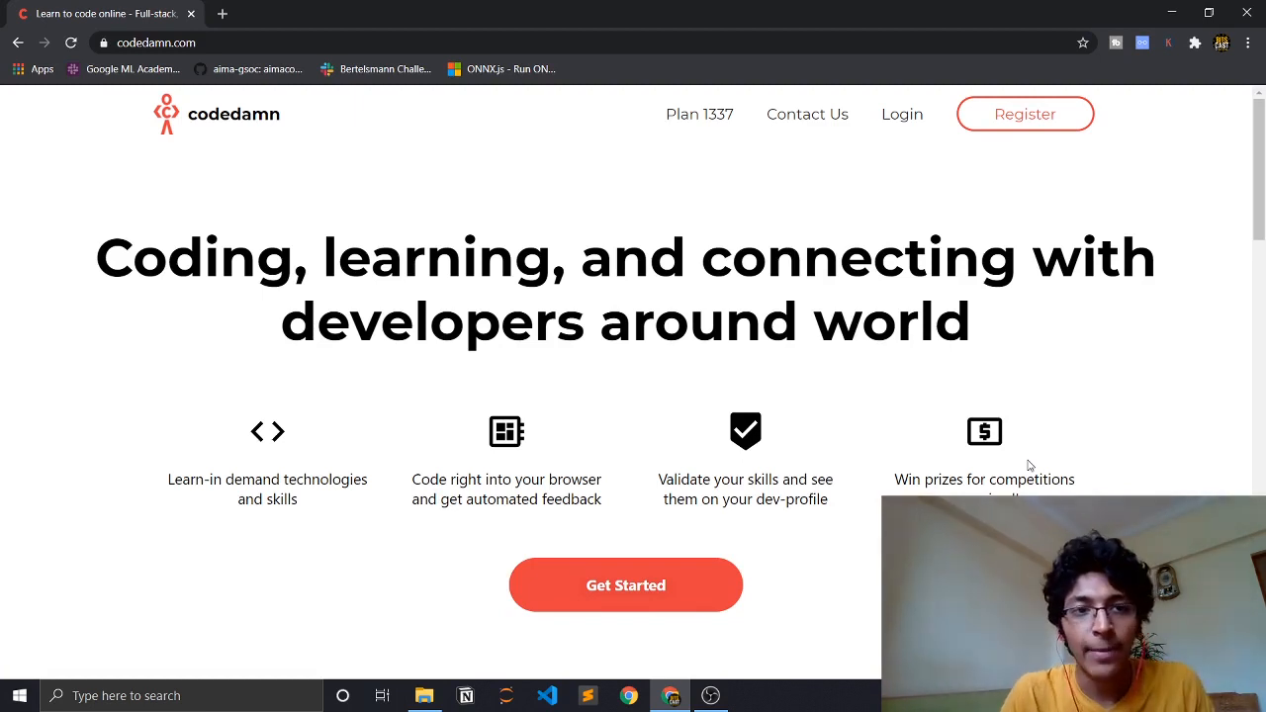
mouse_move(1024, 113)
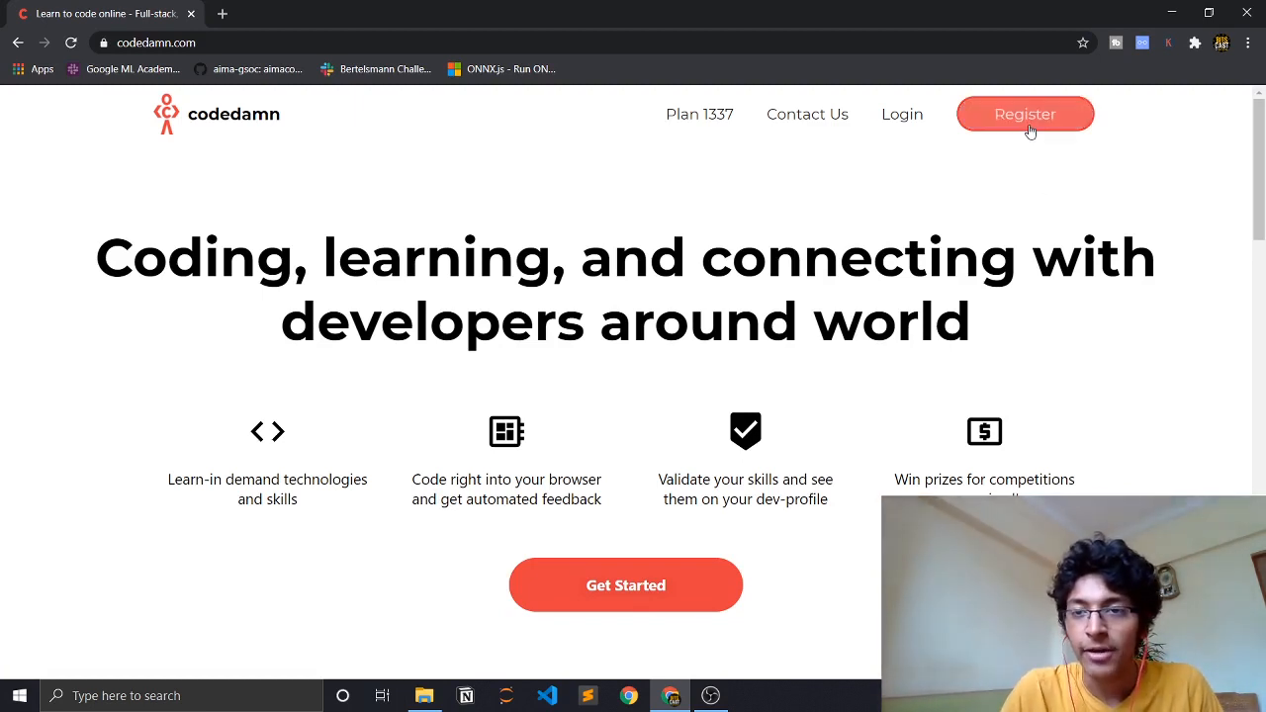
mouse_move(1024, 113)
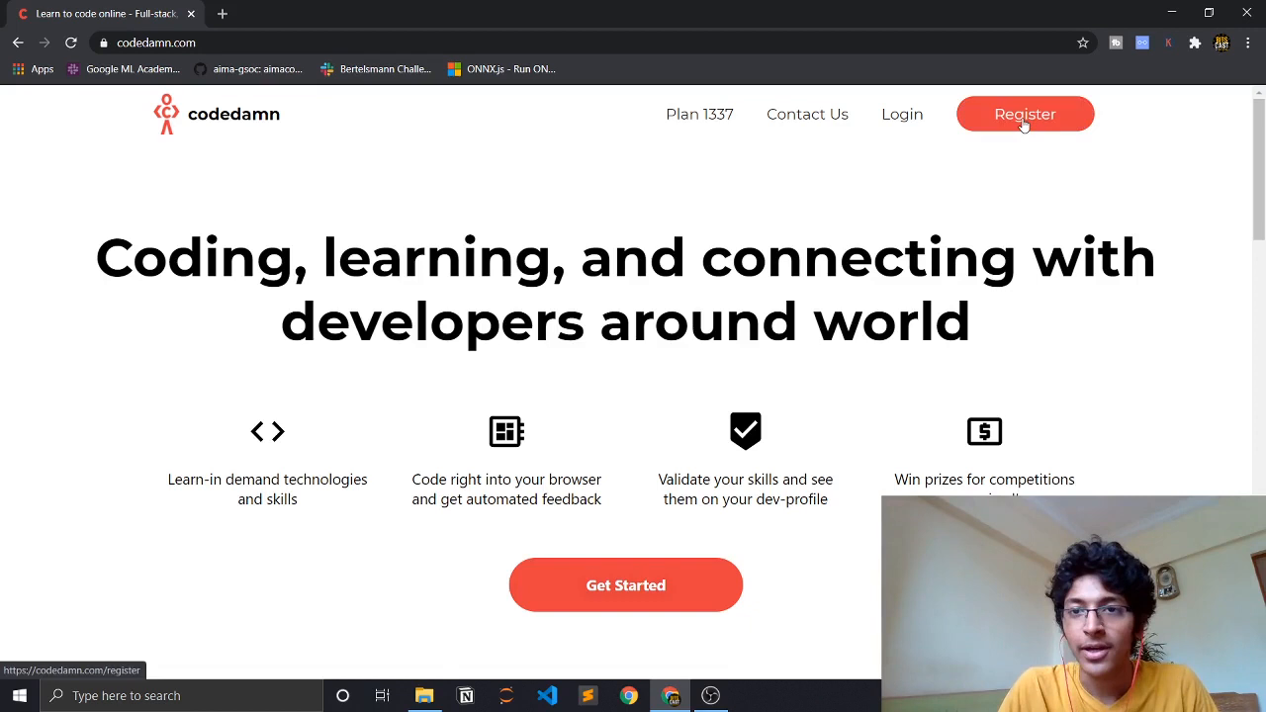
Step: Go from Register to the Login page and choose 'Go with Google'
left_click(1025, 113)
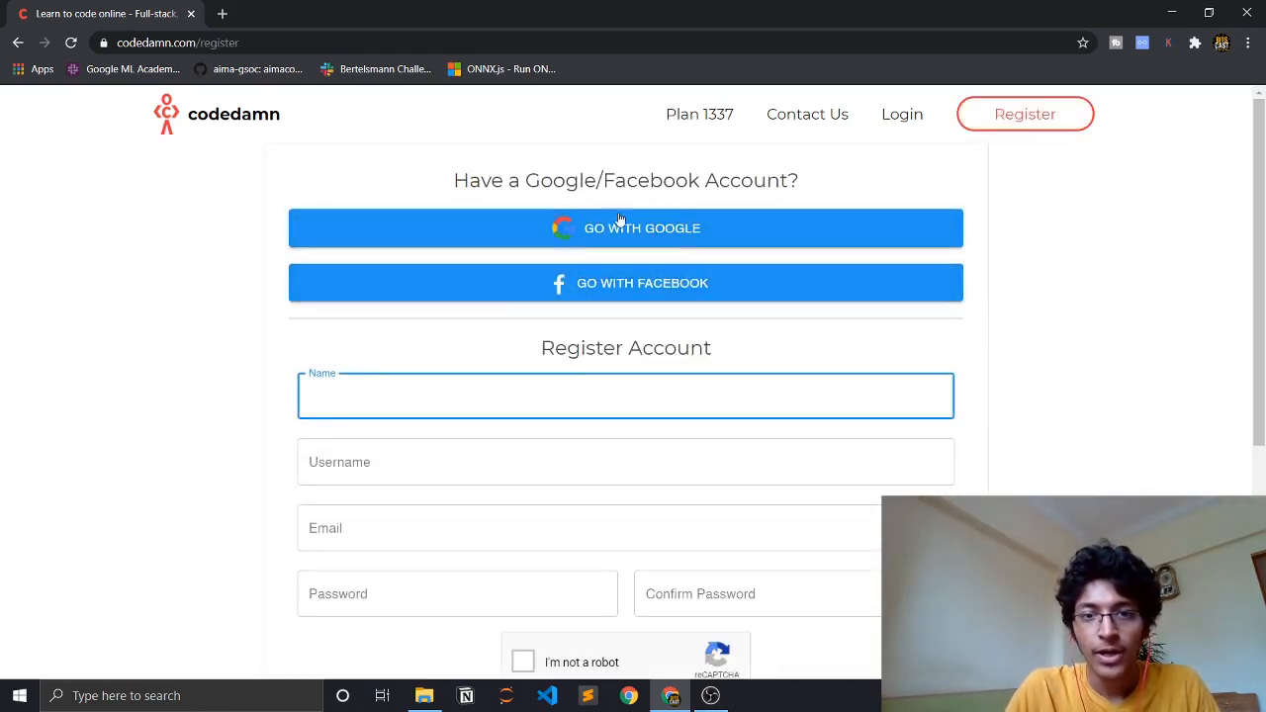
mouse_move(1068, 287)
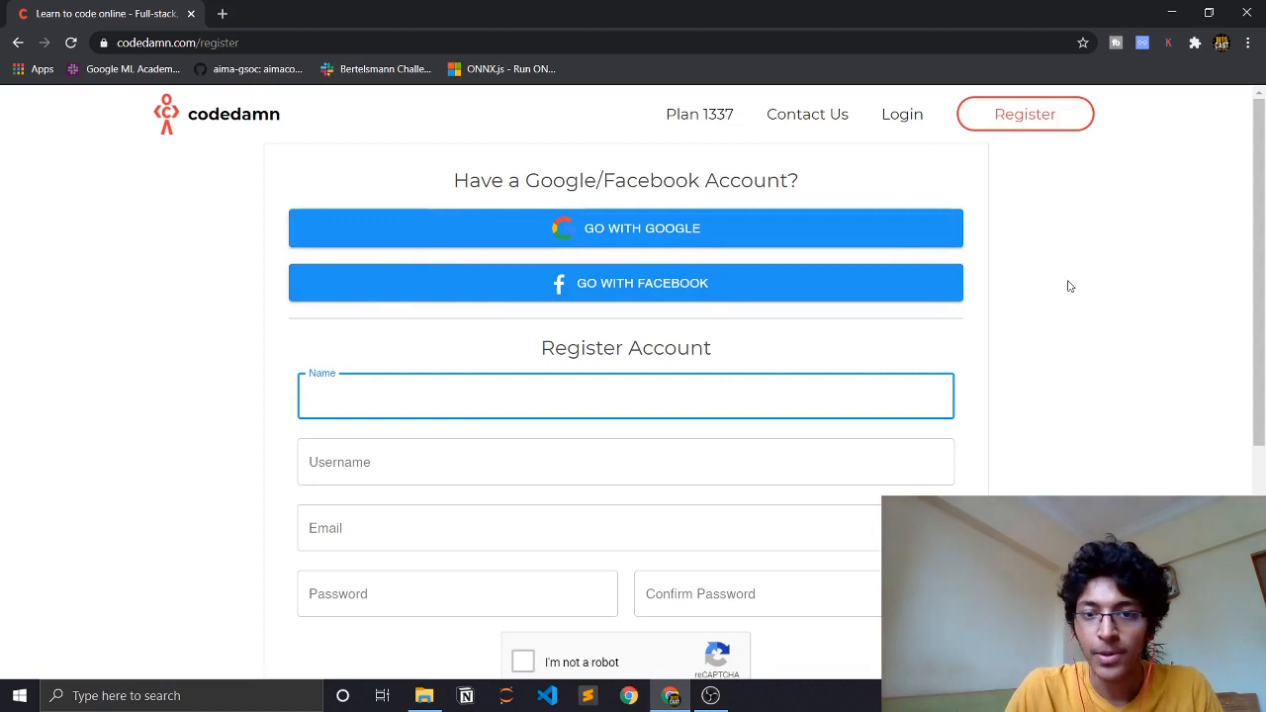
mouse_move(1093, 182)
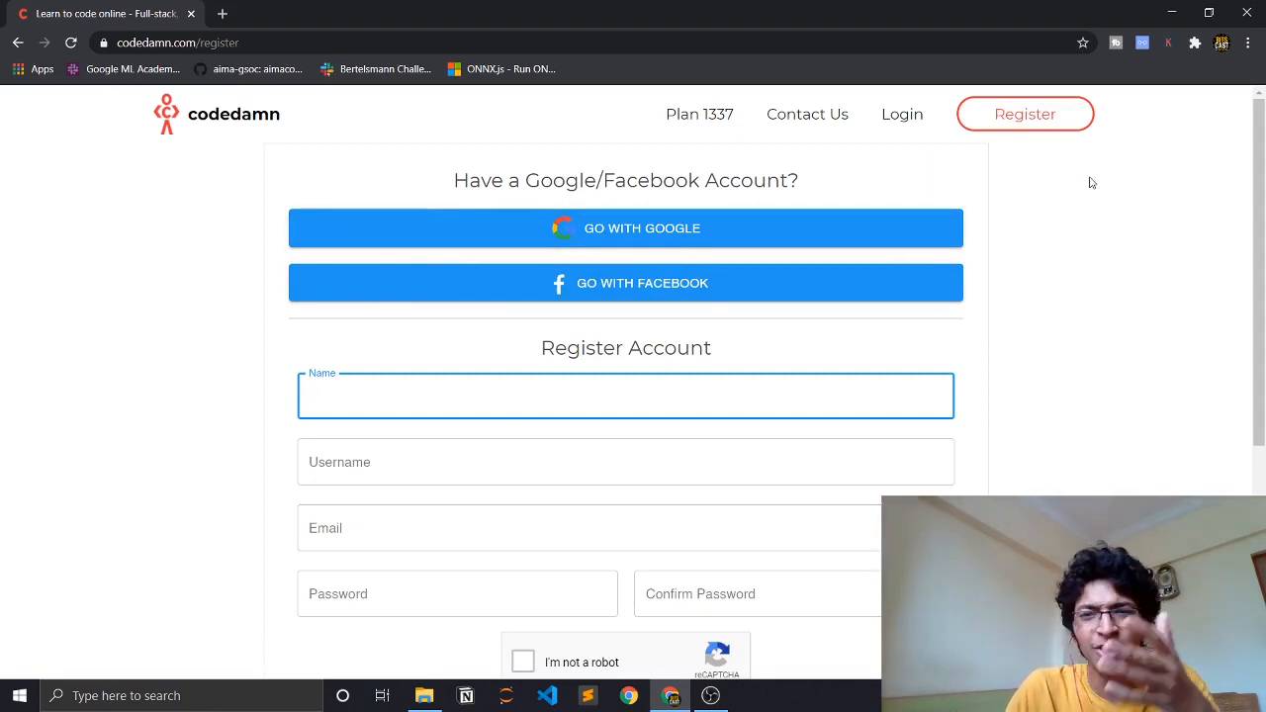
left_click(901, 114)
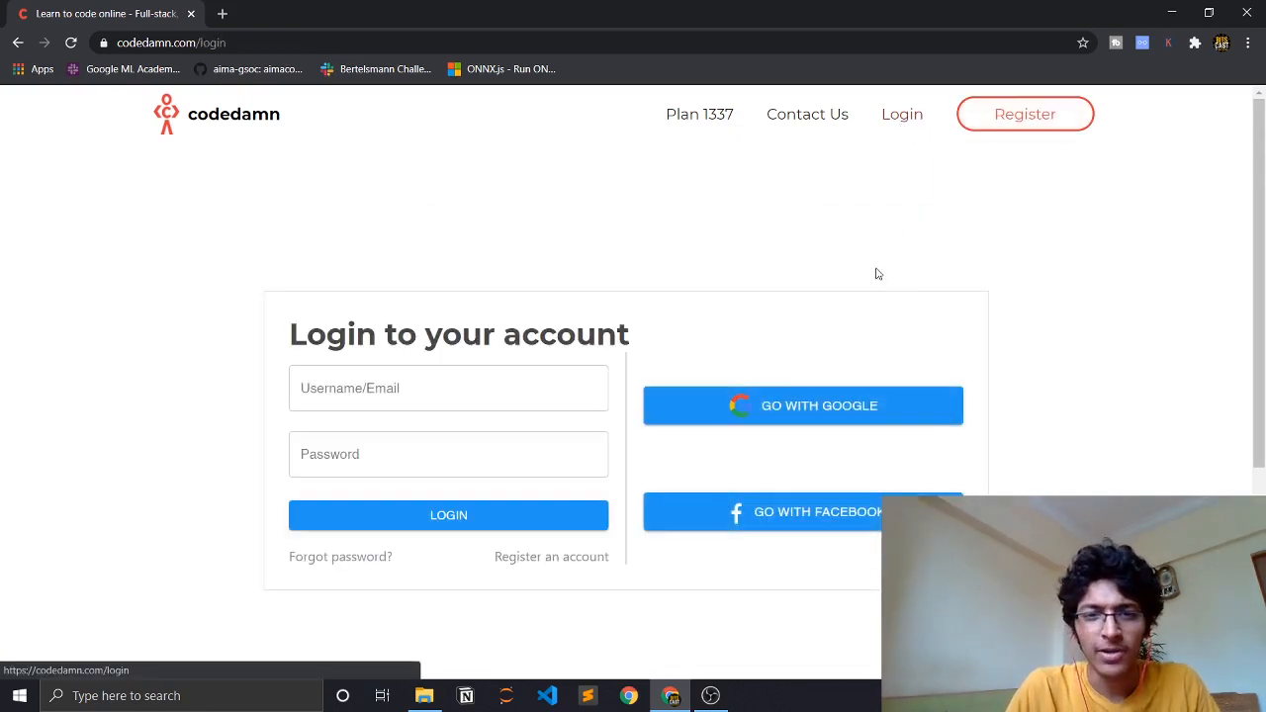
left_click(802, 404)
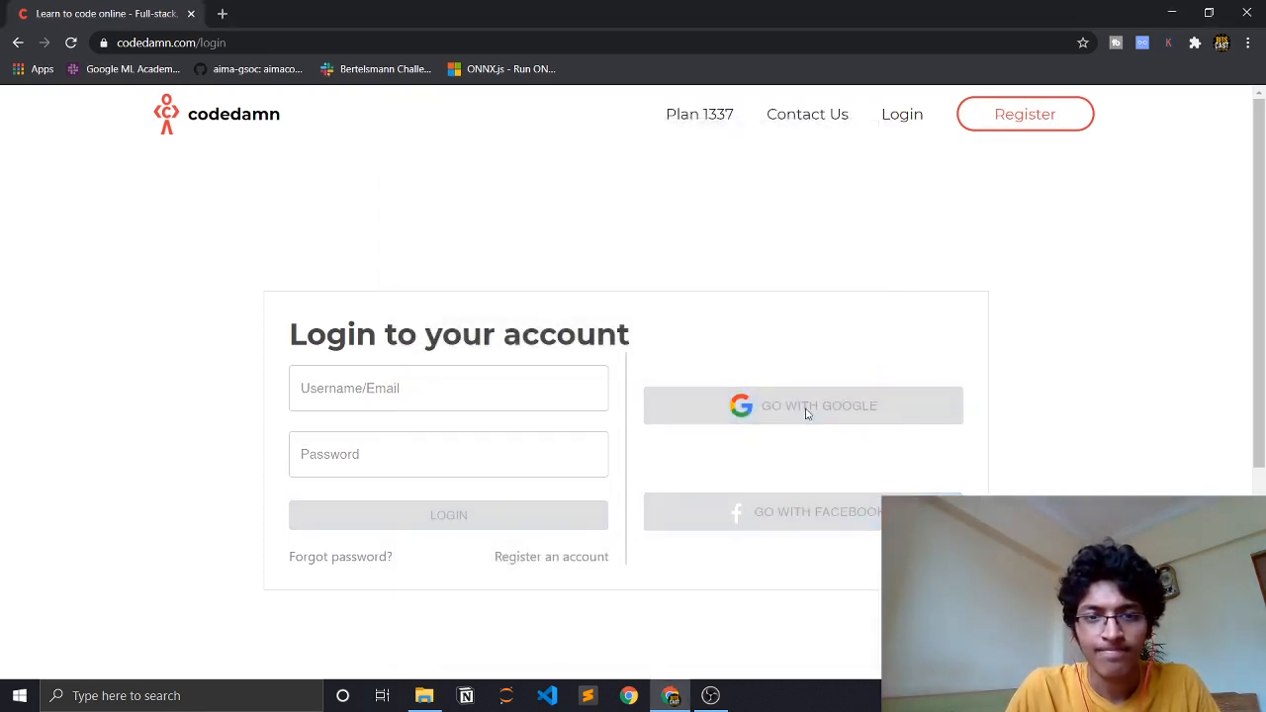
Step: Pick the Google account to log in, then review the dashboard's Activity Heatmap
left_click(802, 406)
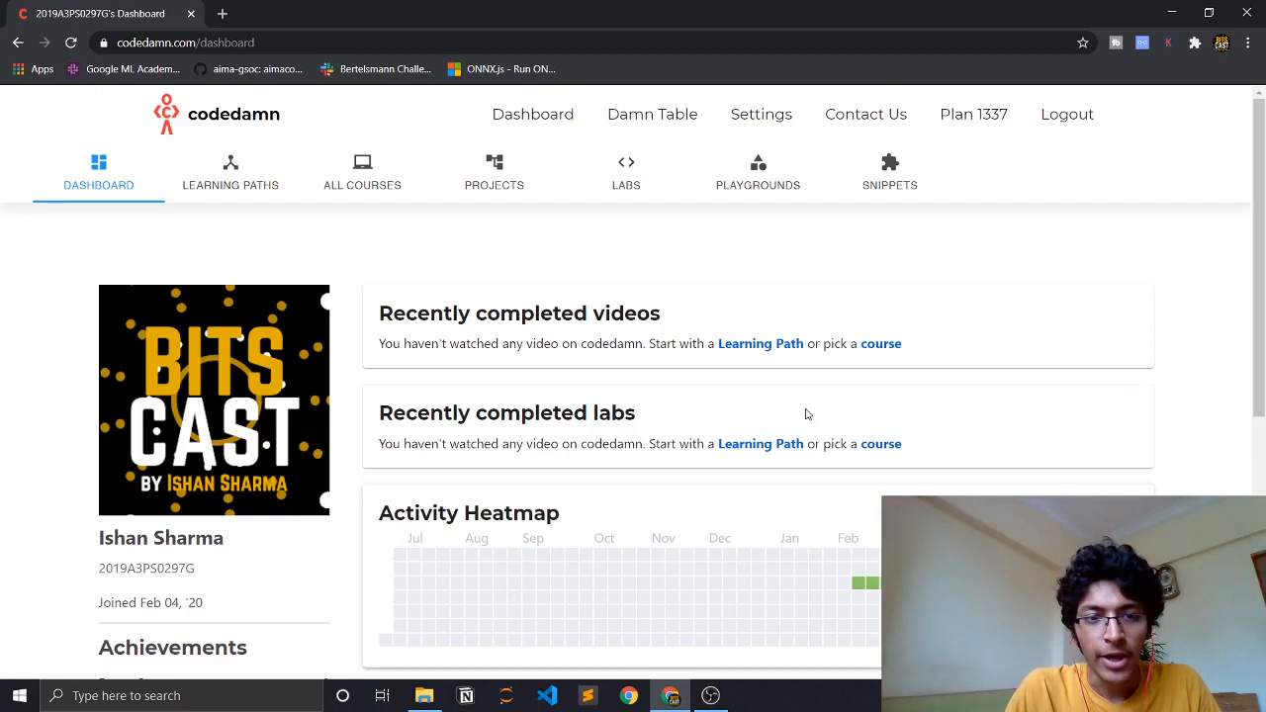
mouse_move(1218, 329)
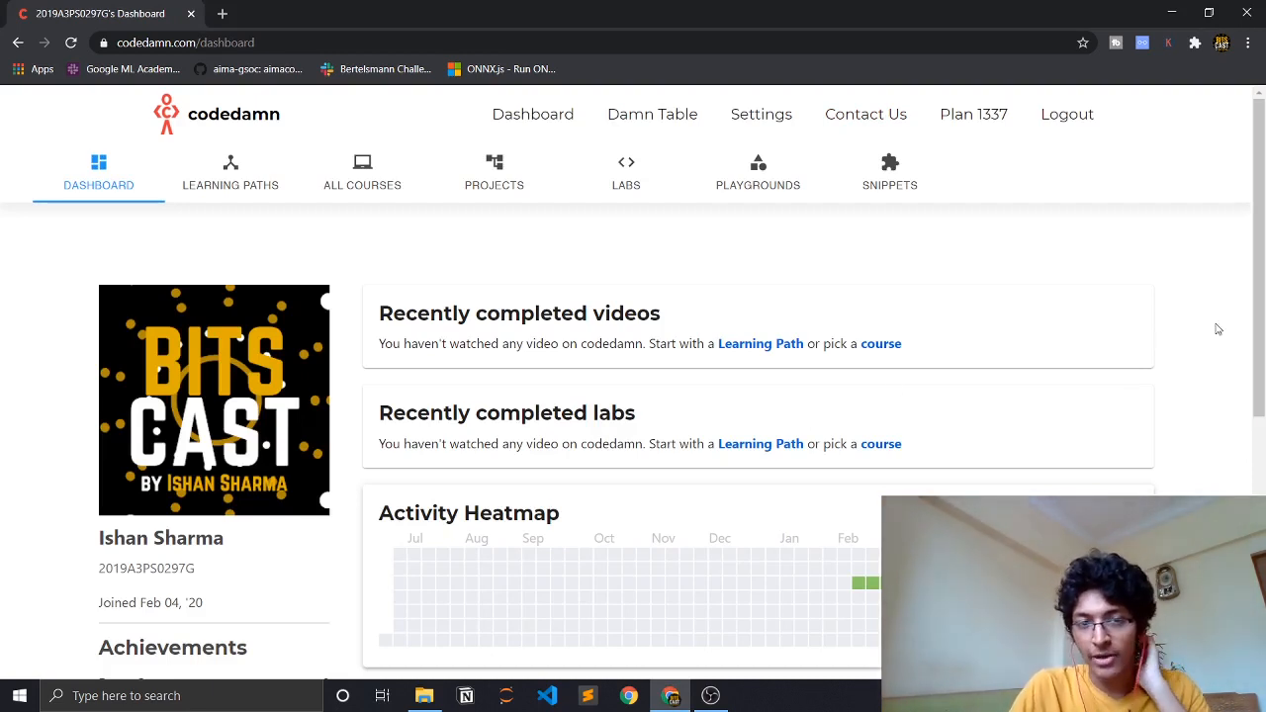
mouse_move(1203, 327)
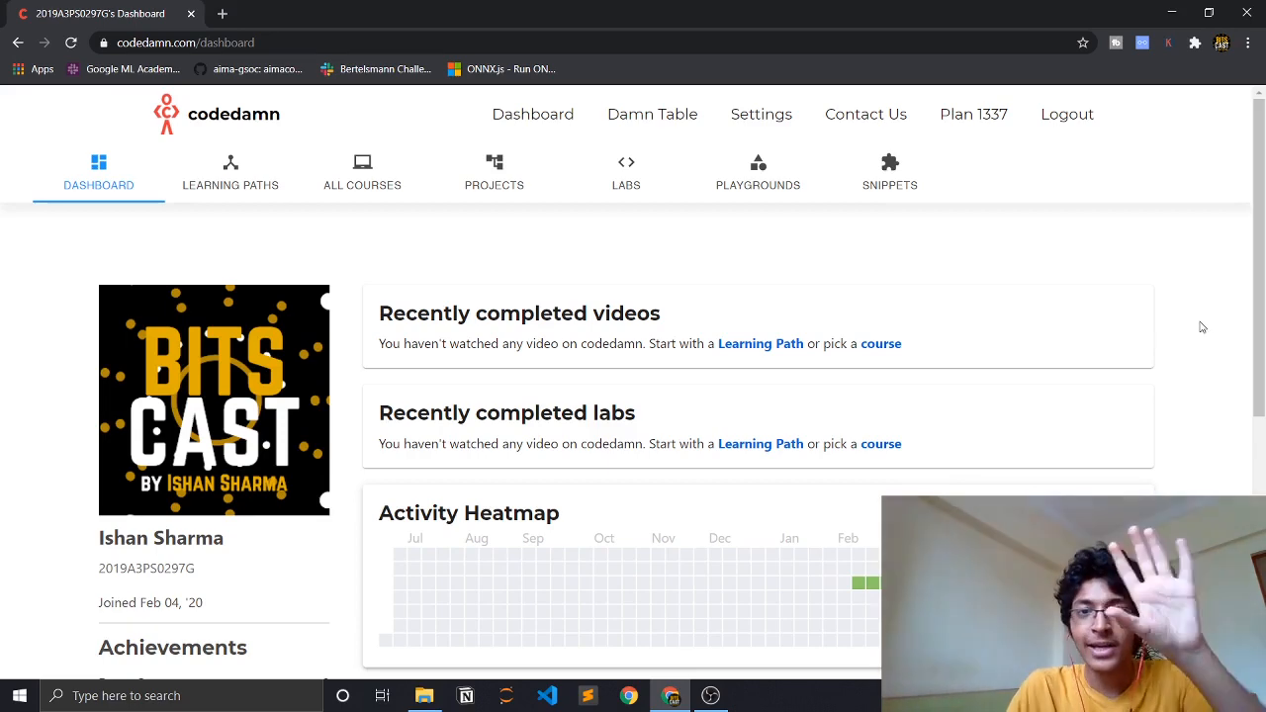
scroll("down", 3)
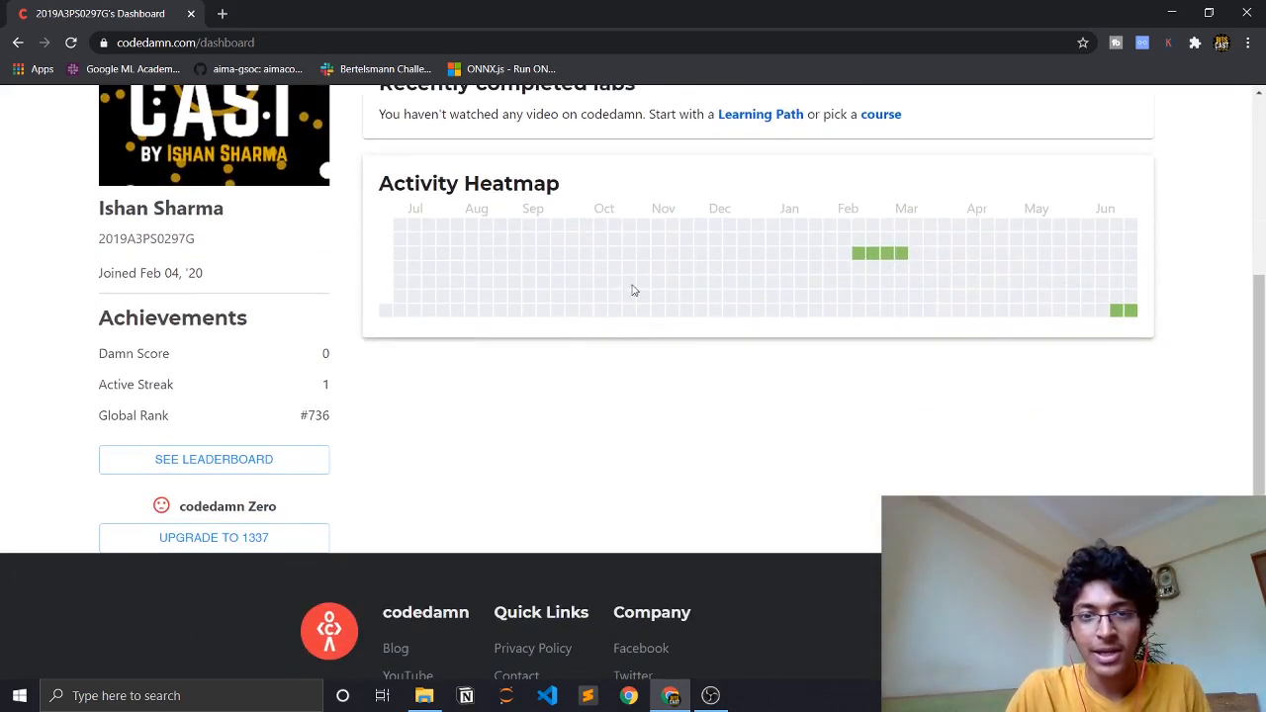
mouse_move(915, 257)
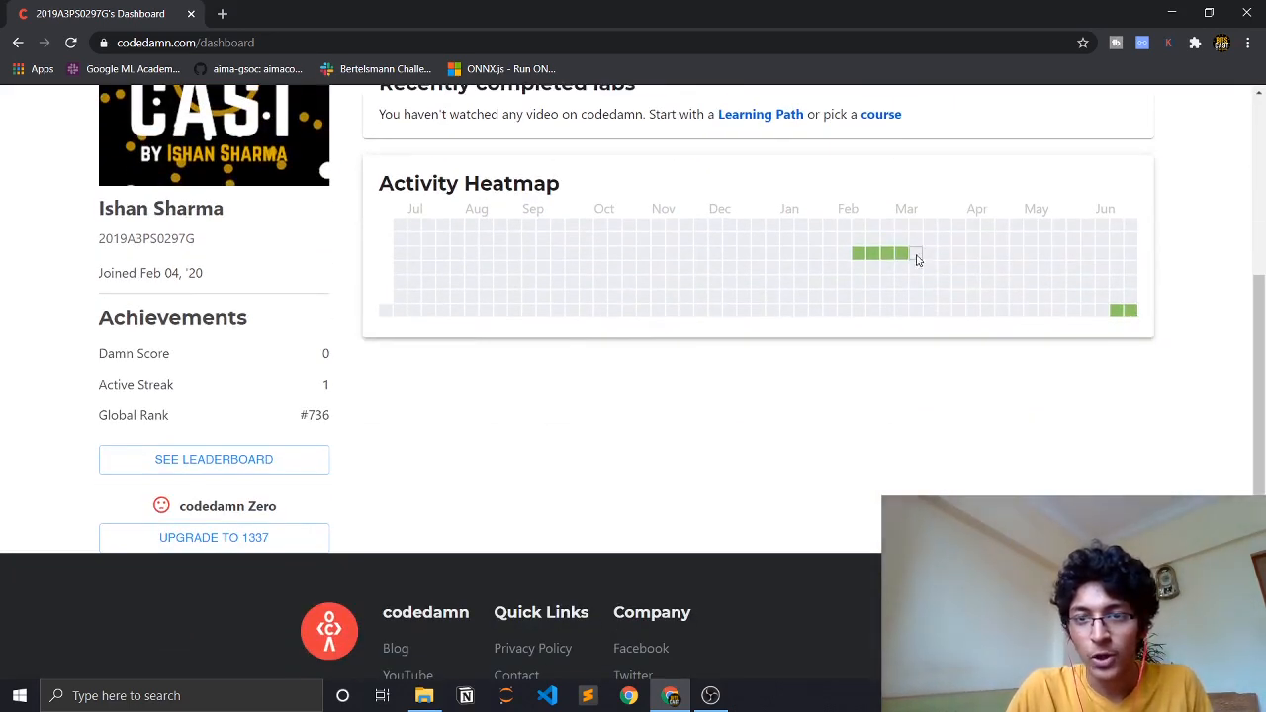
mouse_move(1135, 315)
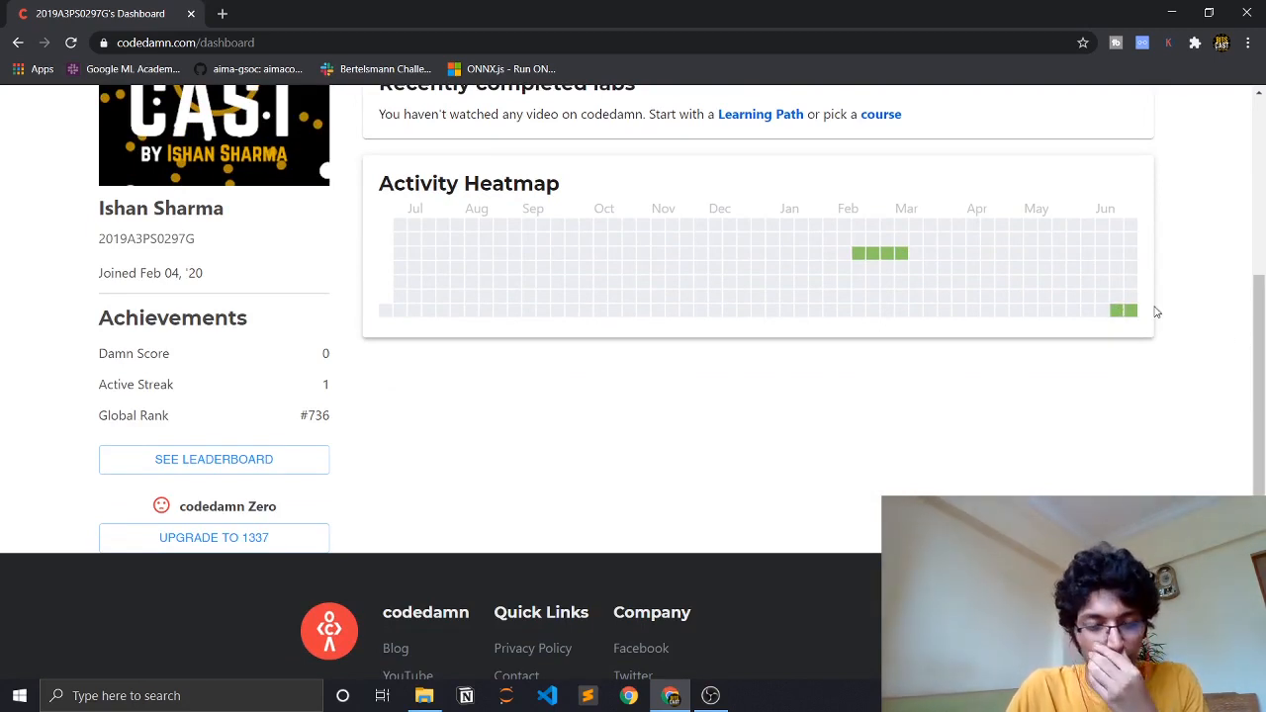
mouse_move(1194, 311)
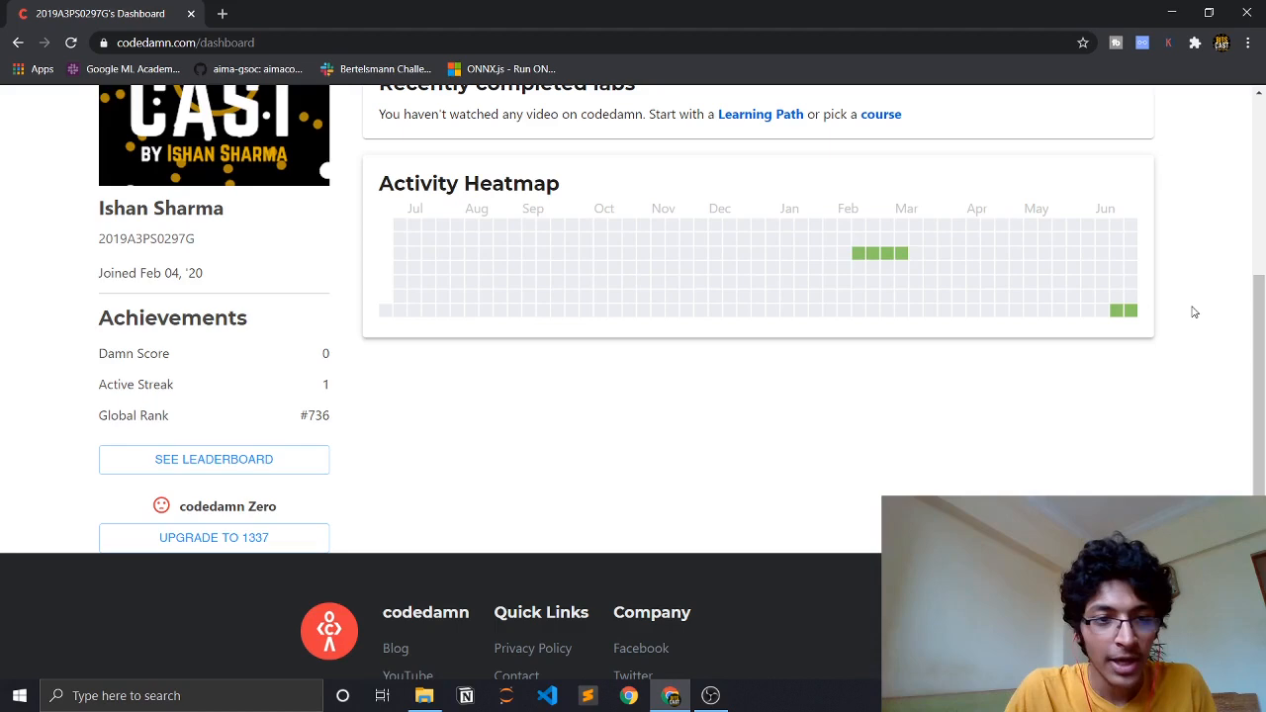
scroll("up", 3)
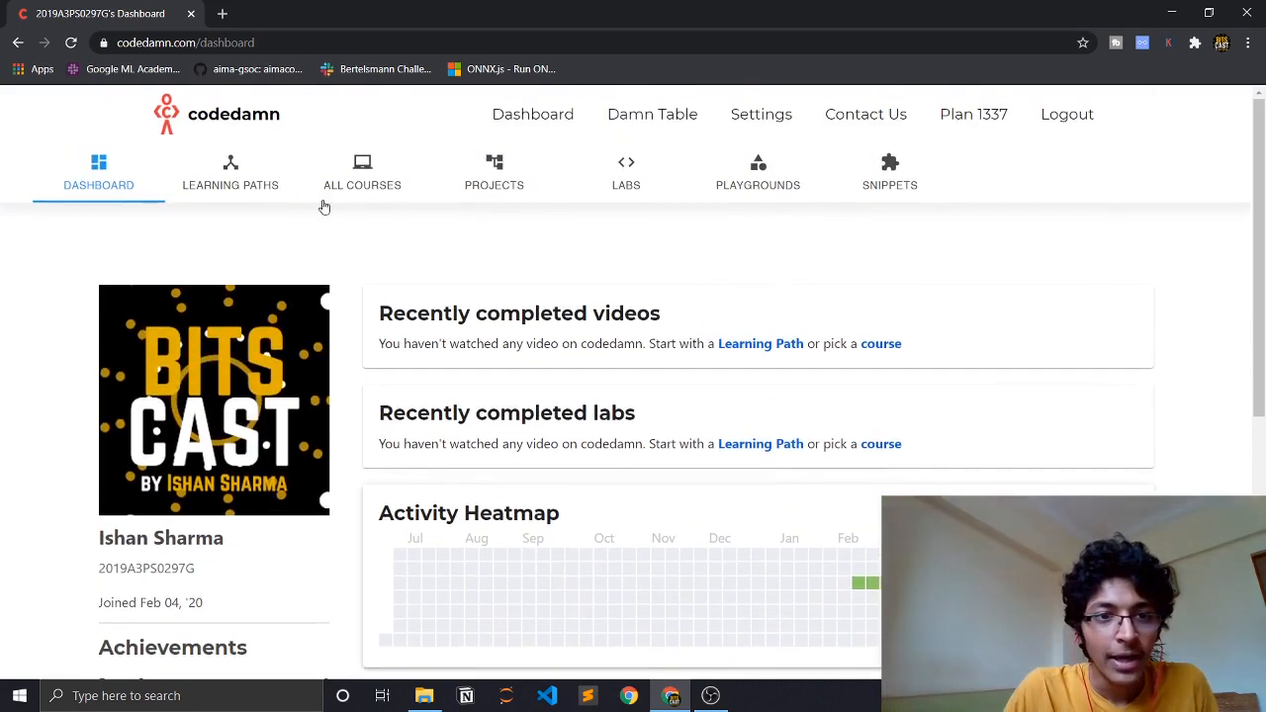
Step: Navigate Learning Paths and All Courses to the Playgrounds list to start Python
left_click(231, 171)
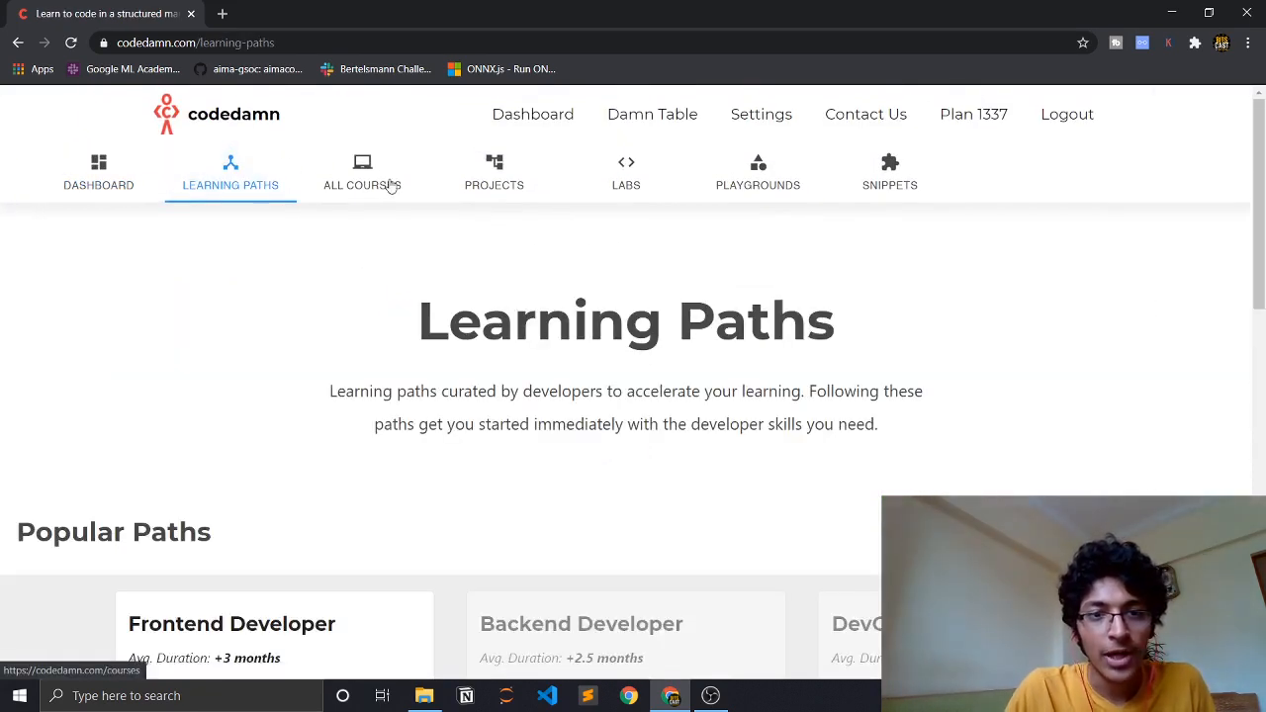
left_click(758, 170)
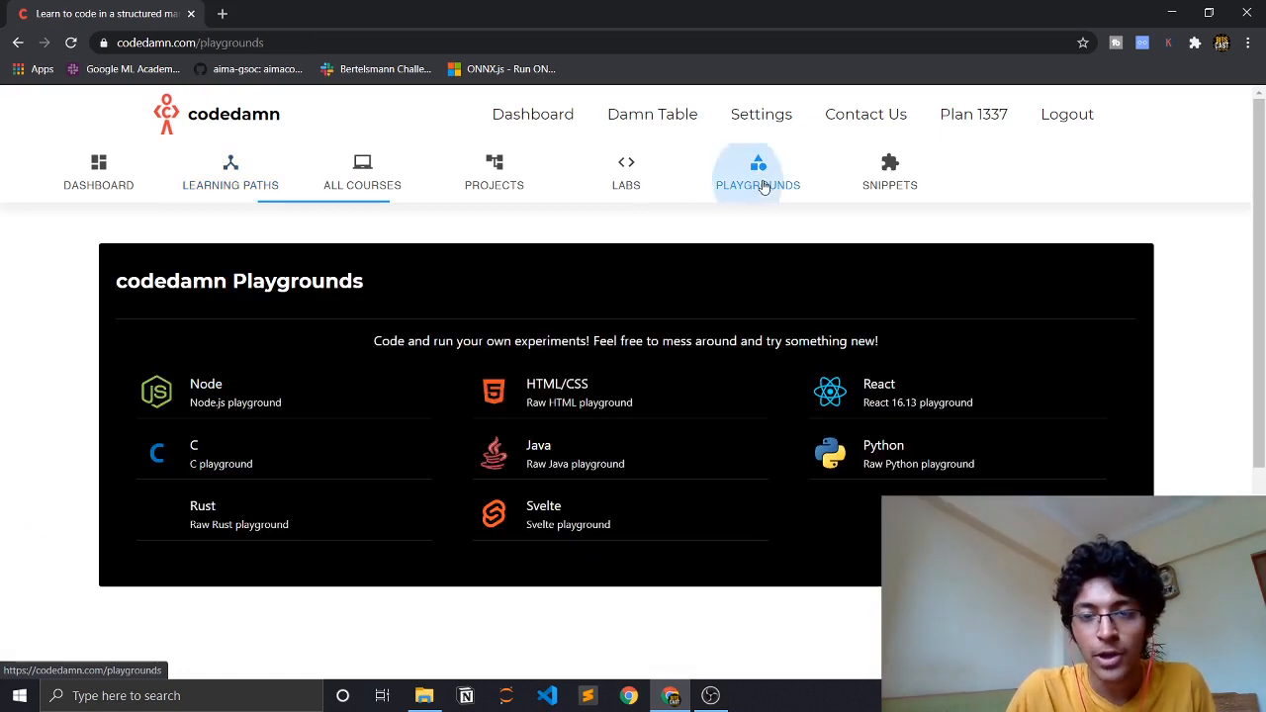
left_click(758, 171)
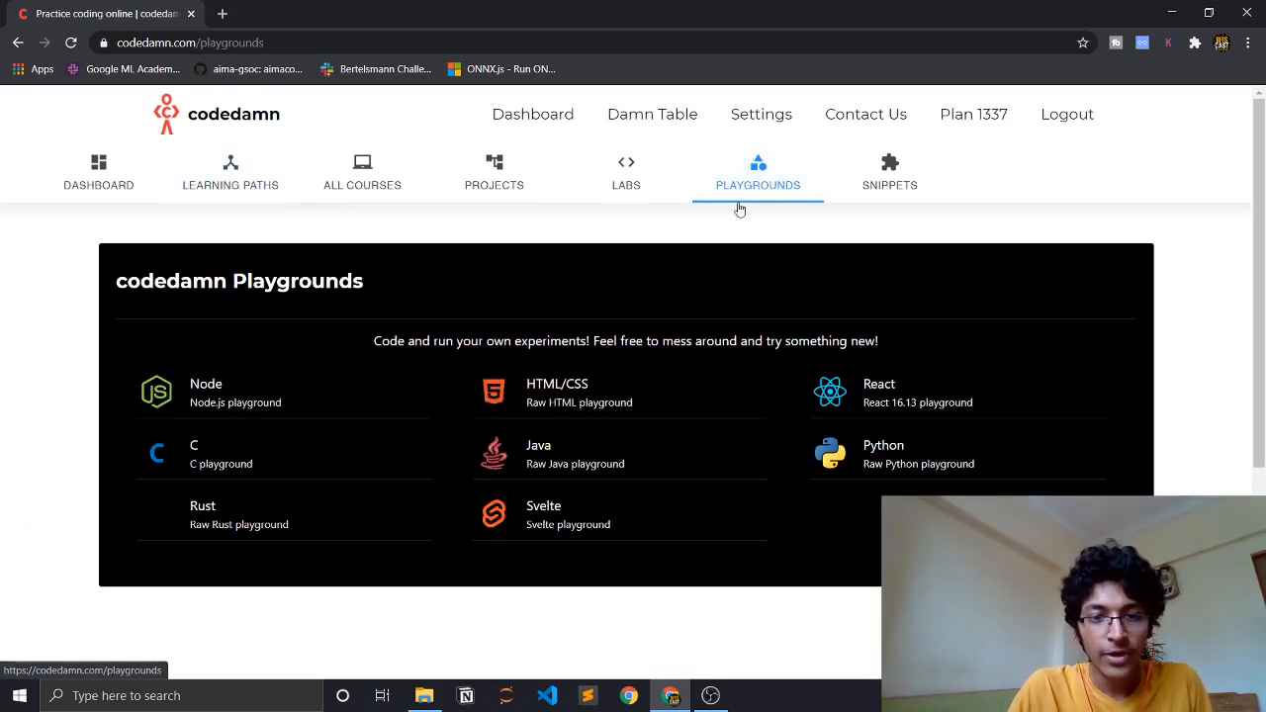
mouse_move(880, 452)
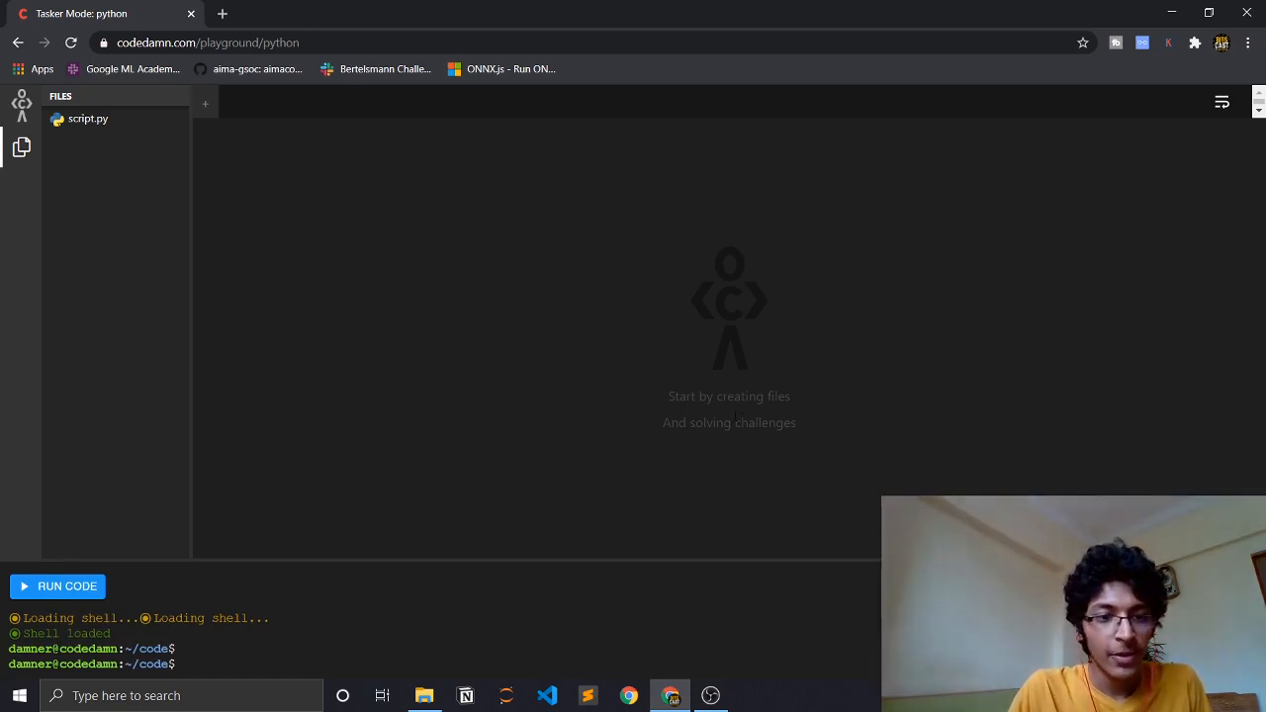
mouse_move(466, 409)
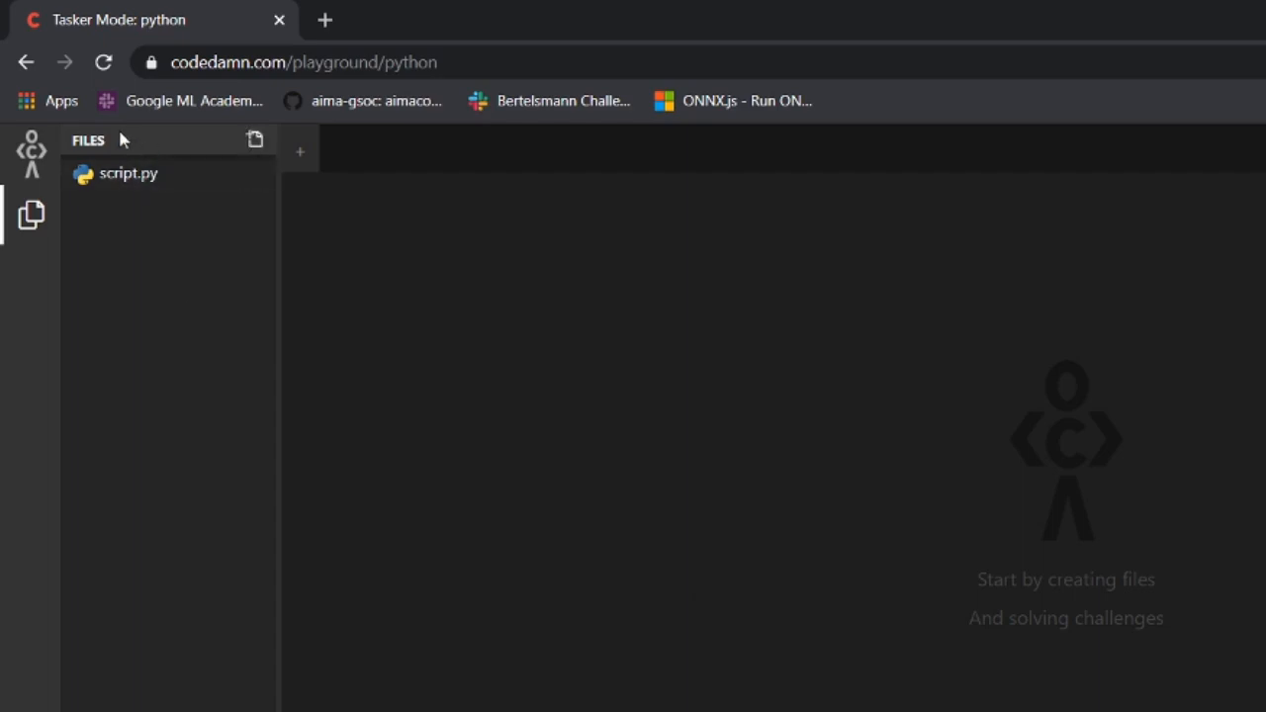
mouse_move(84, 324)
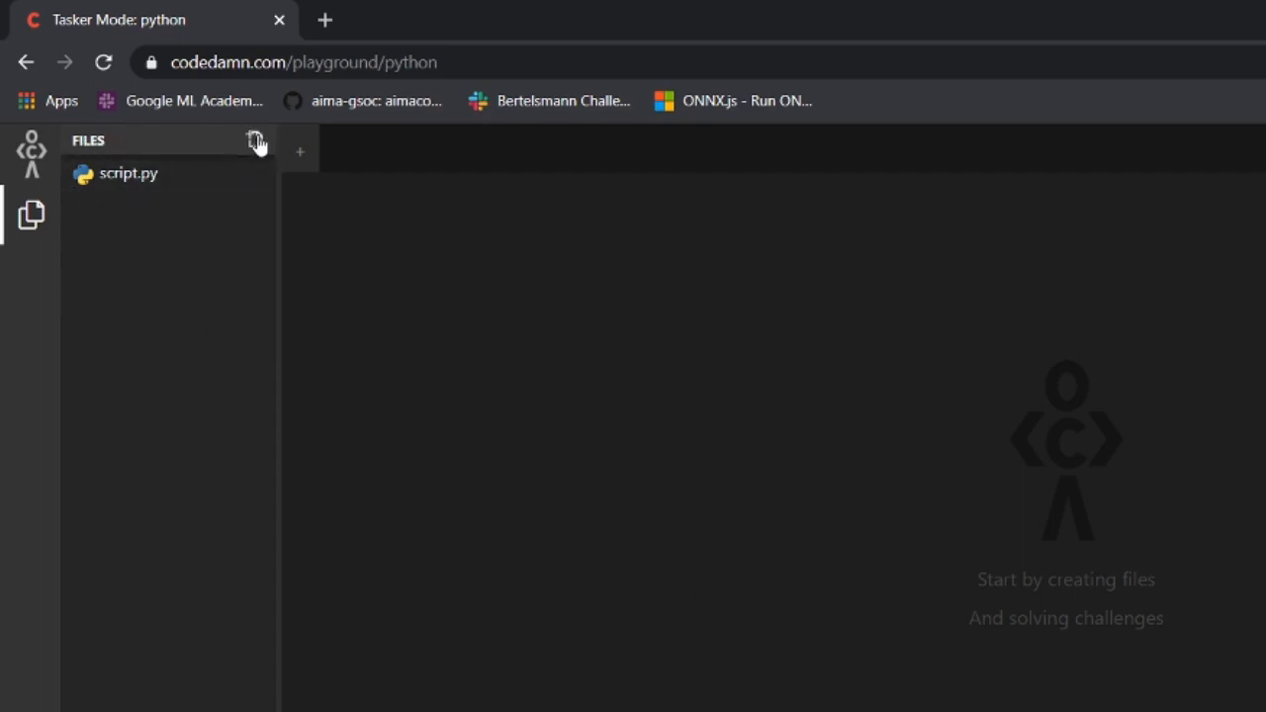
mouse_move(129, 173)
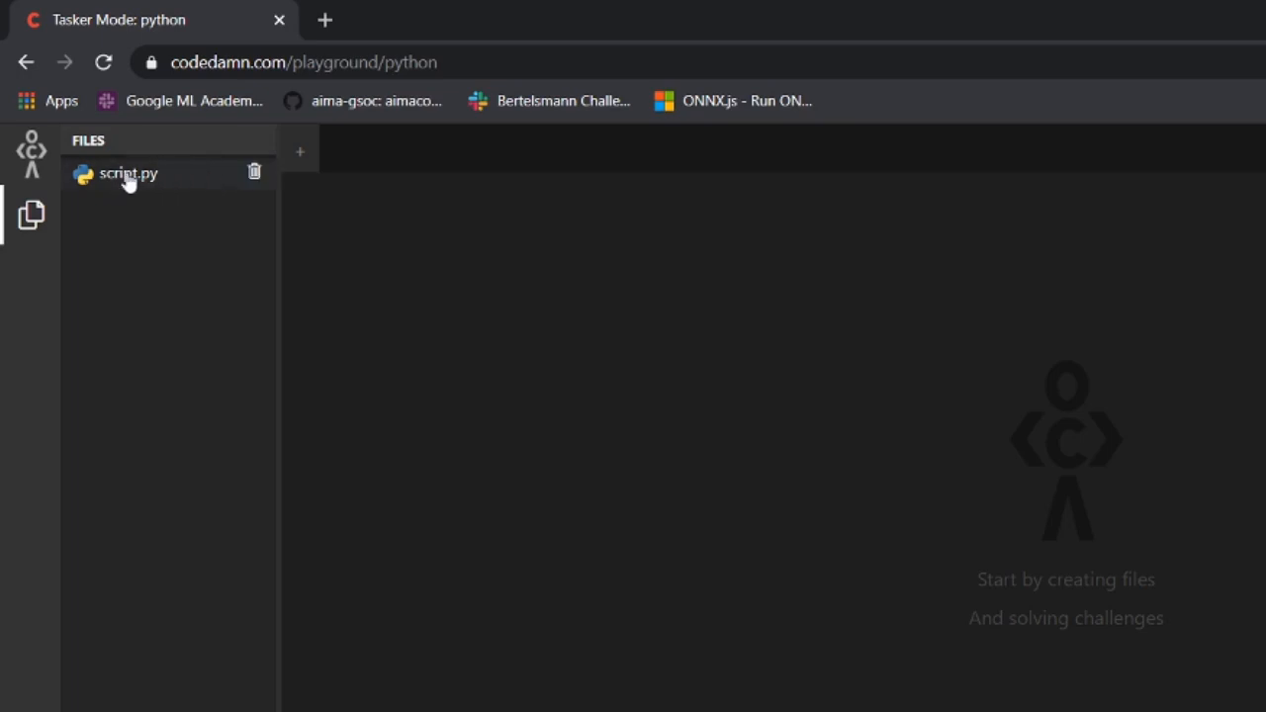
mouse_move(143, 182)
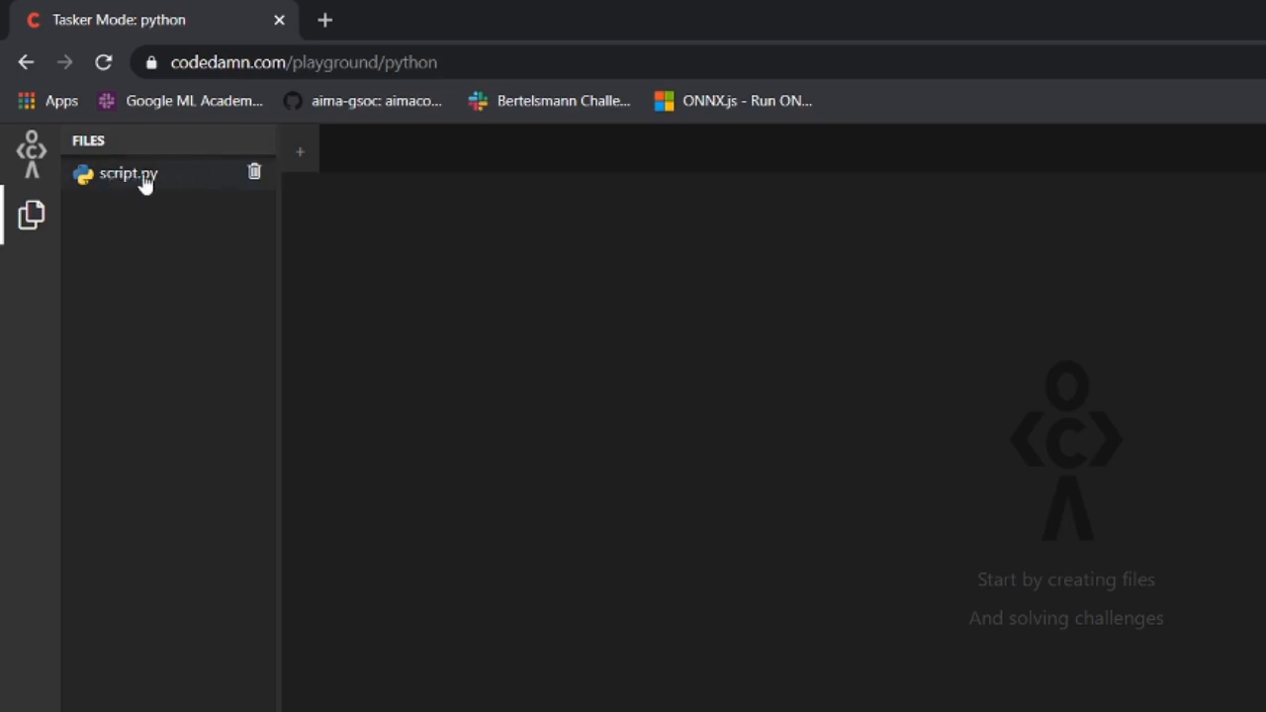
Step: Open script.py from the Files sidebar
left_click(128, 173)
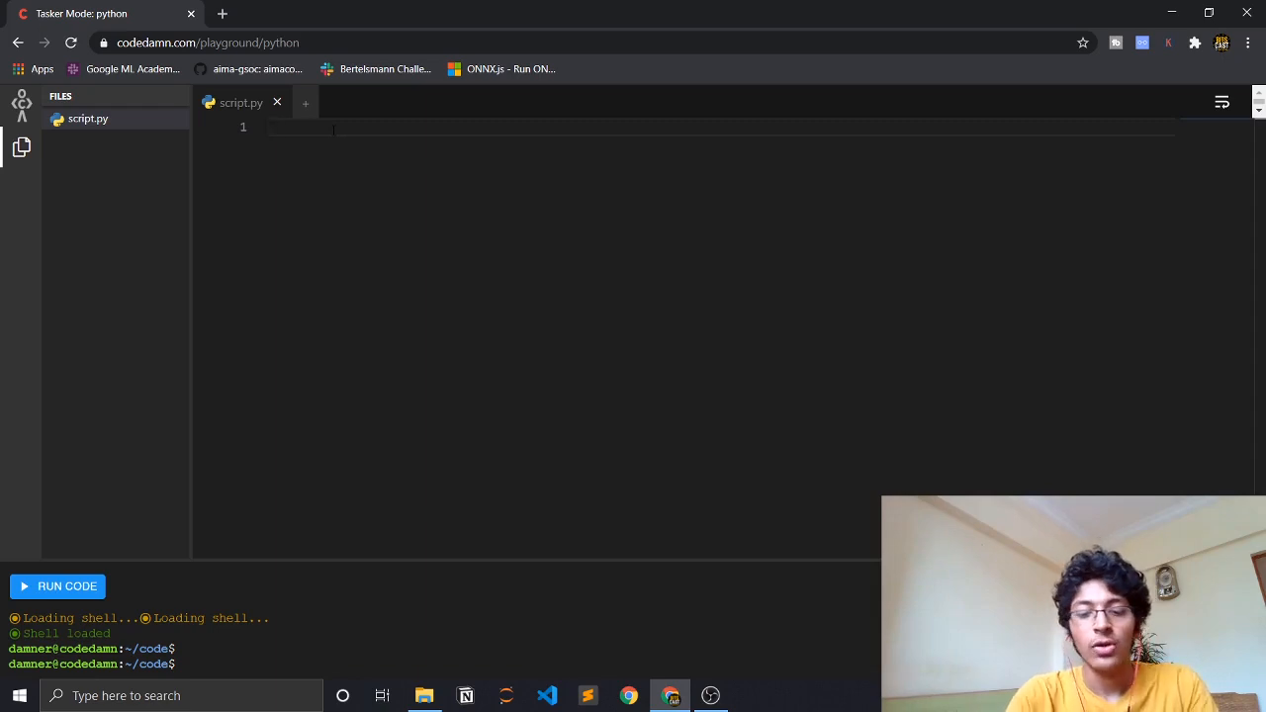
Step: Write print("hello world!") in script.py and run it to print hello world!
type("print")
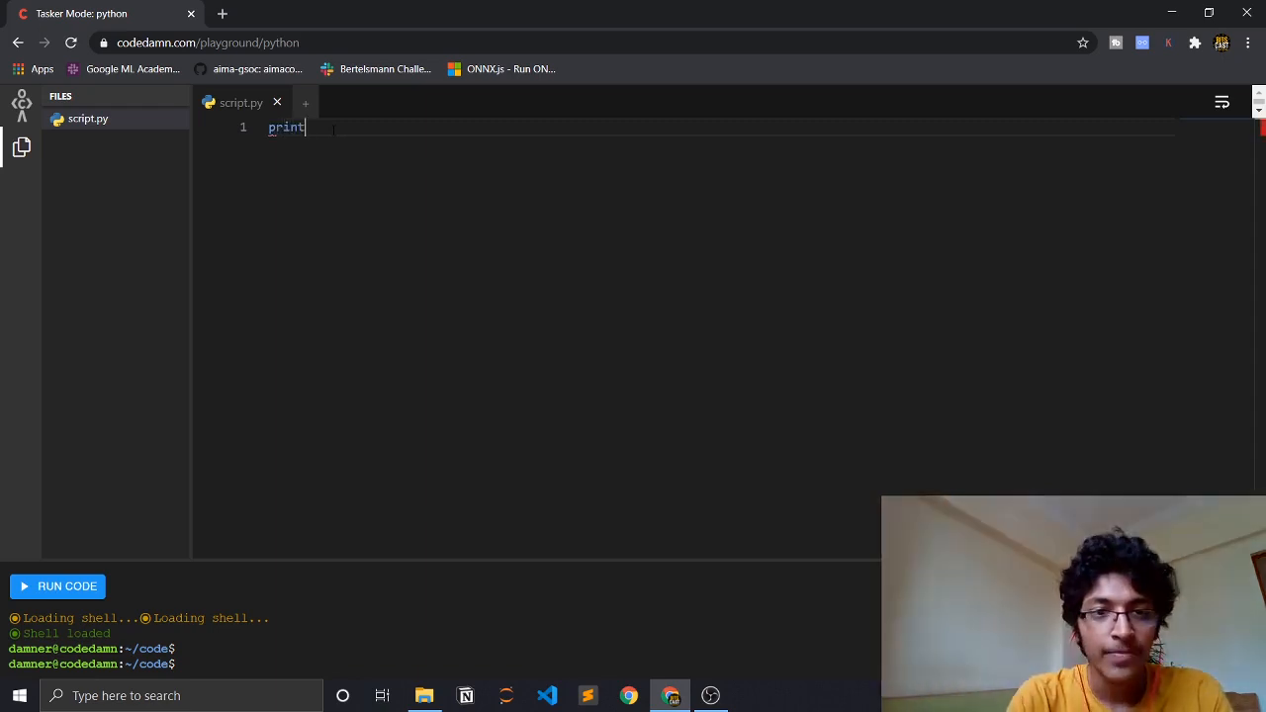
type("()")
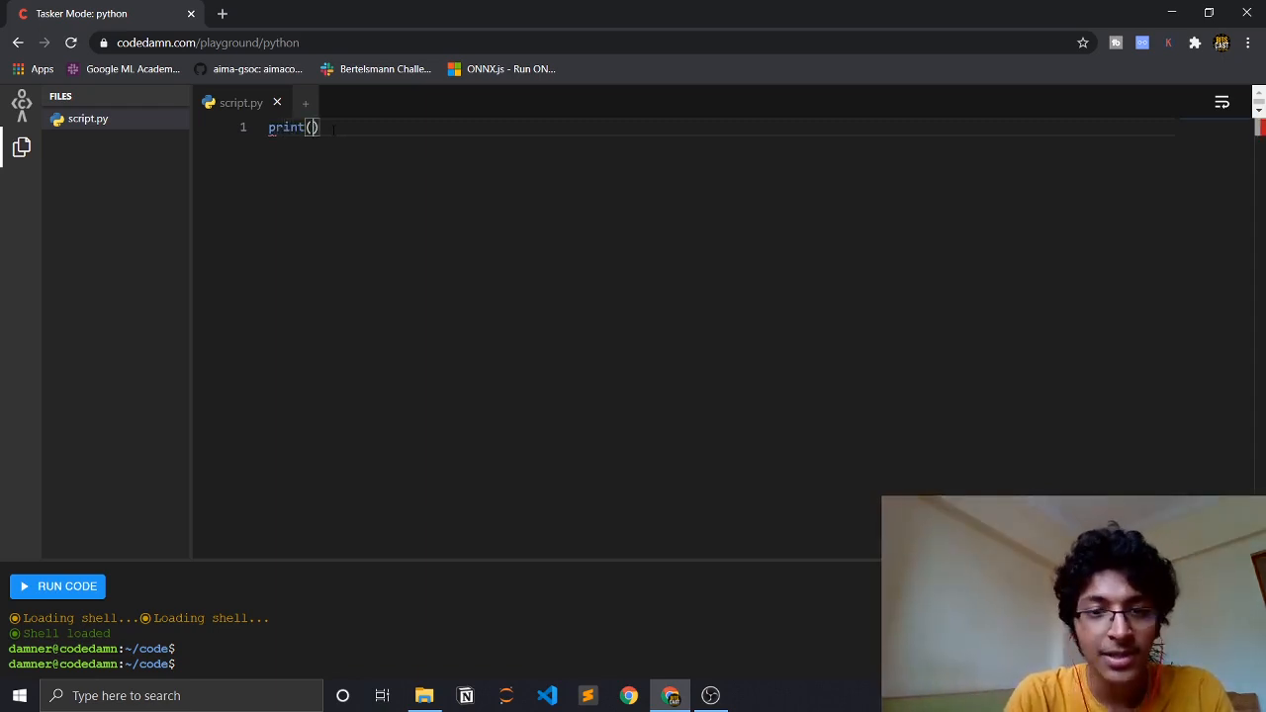
type("\"hello wo")
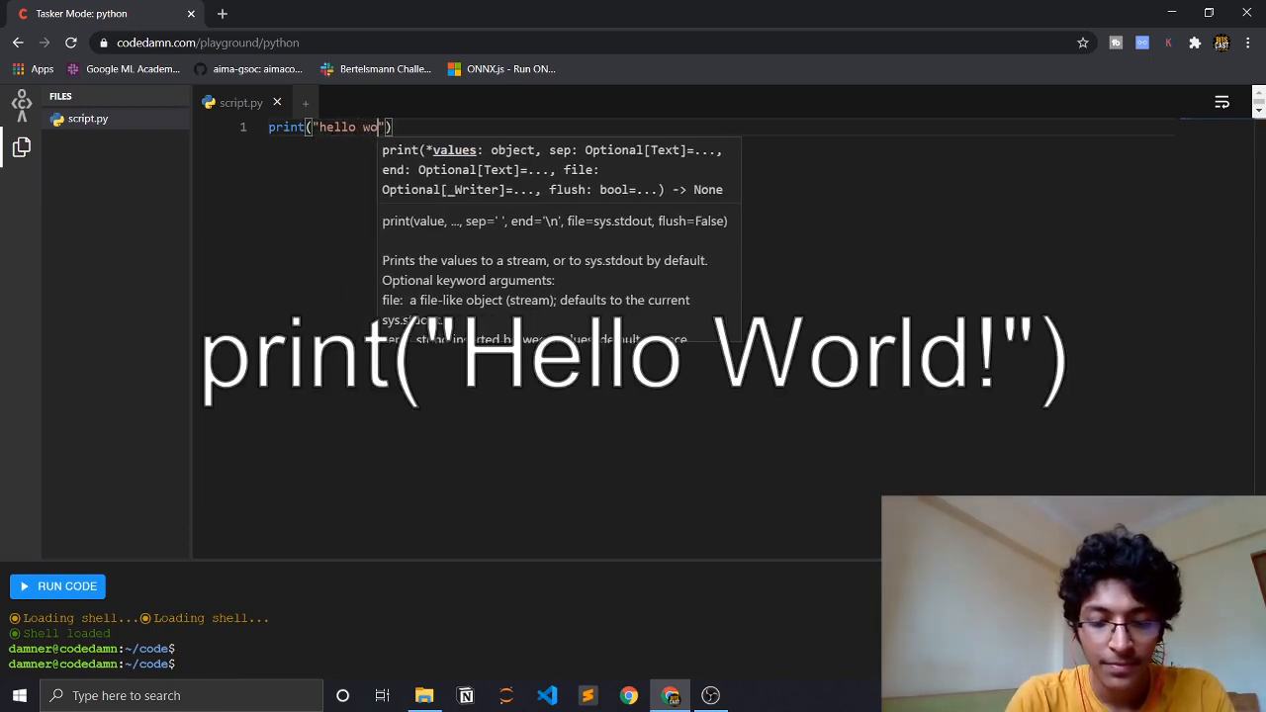
type("rld!\"")
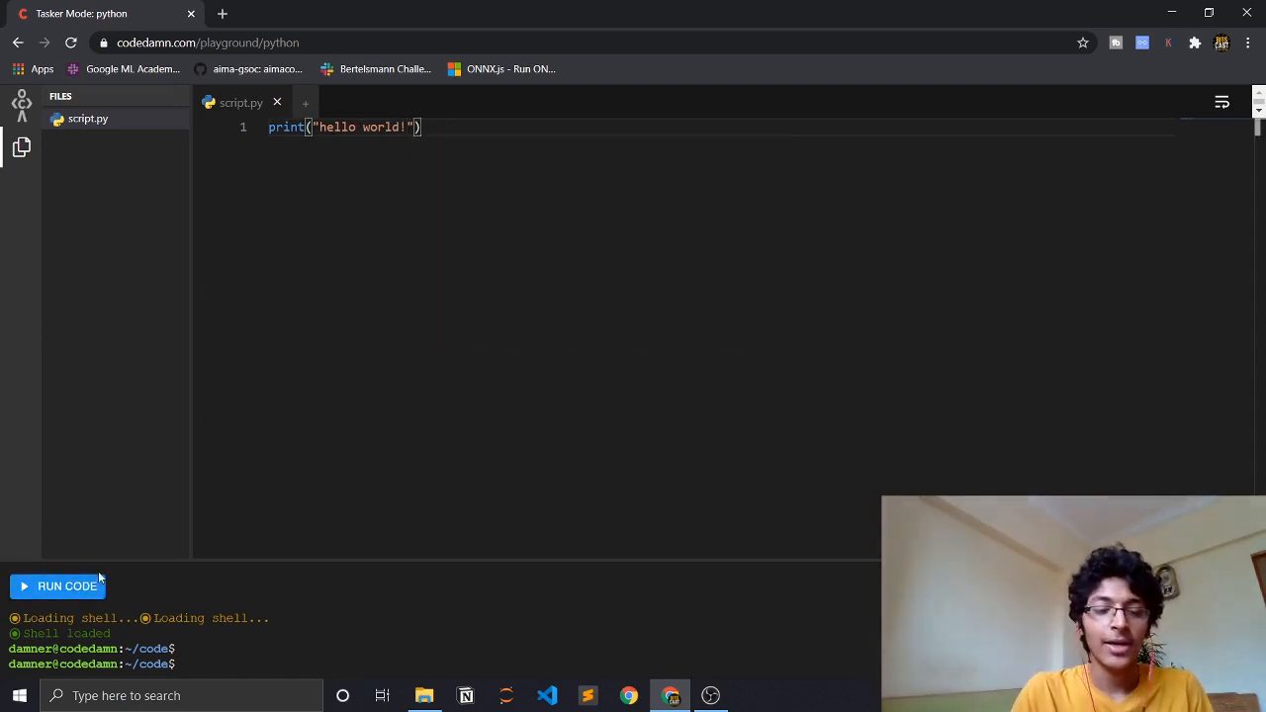
left_click(57, 585)
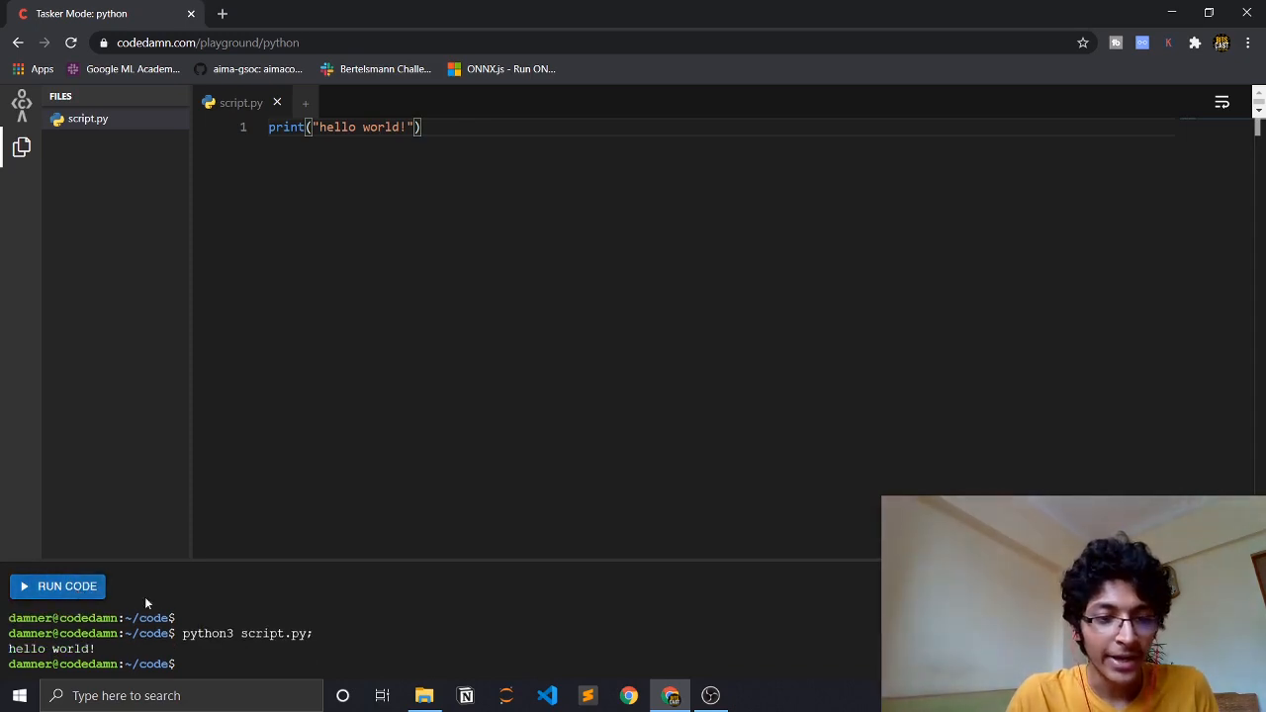